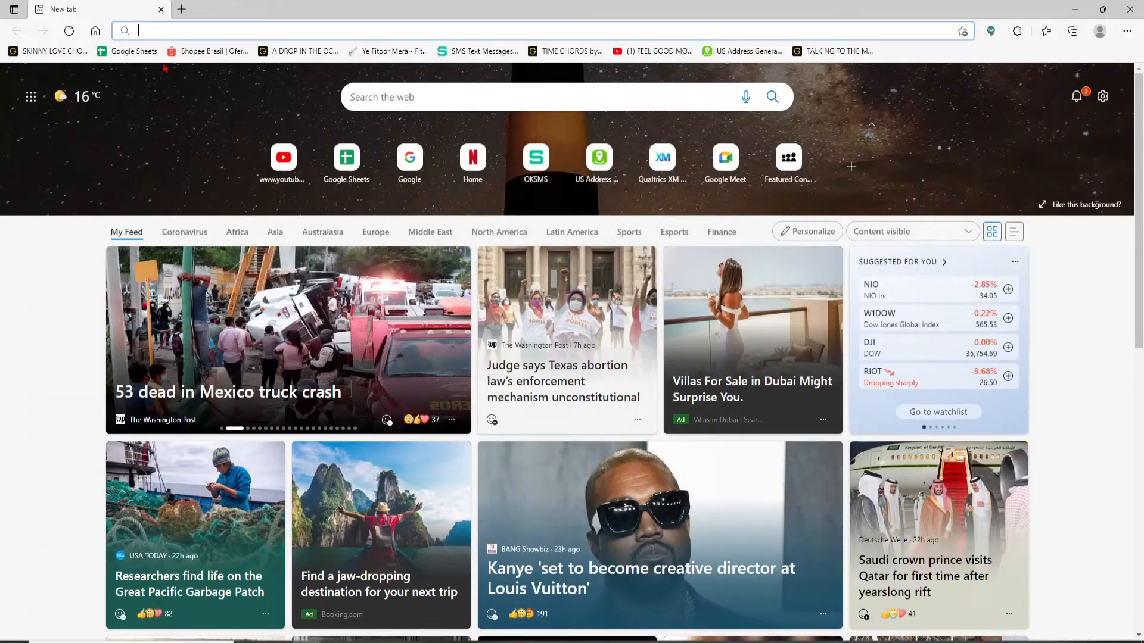
{"action": "type", "text": "www.indigocard.com/home"}
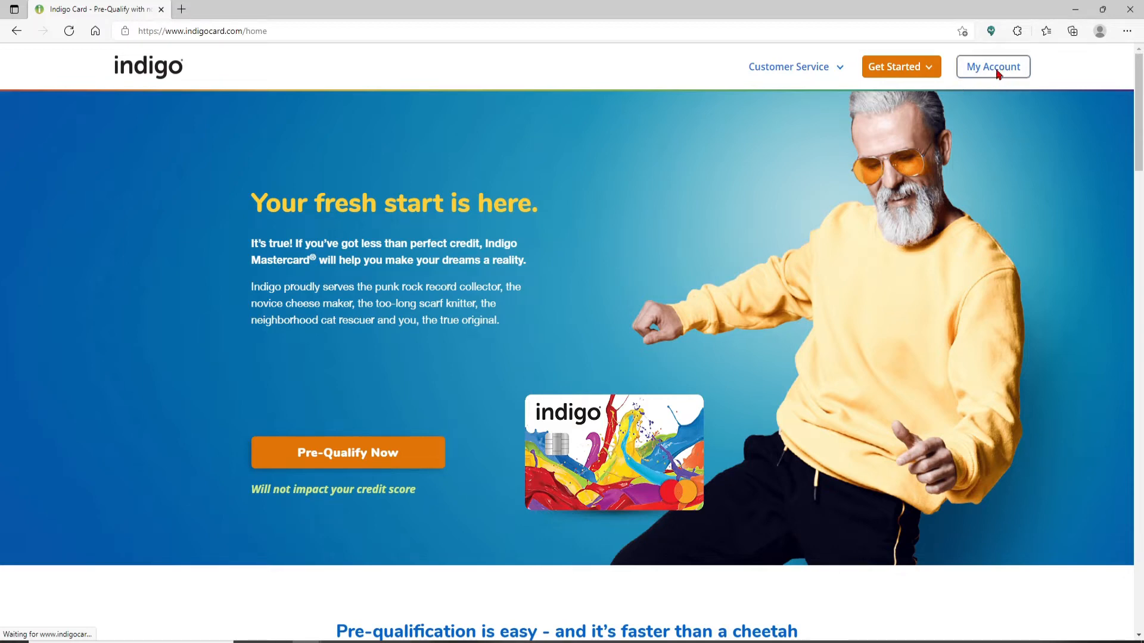
Step: Go to My Account and begin entering the username 'ru' on the sign-in page
{"action": "left_click", "coordinate": [992, 67]}
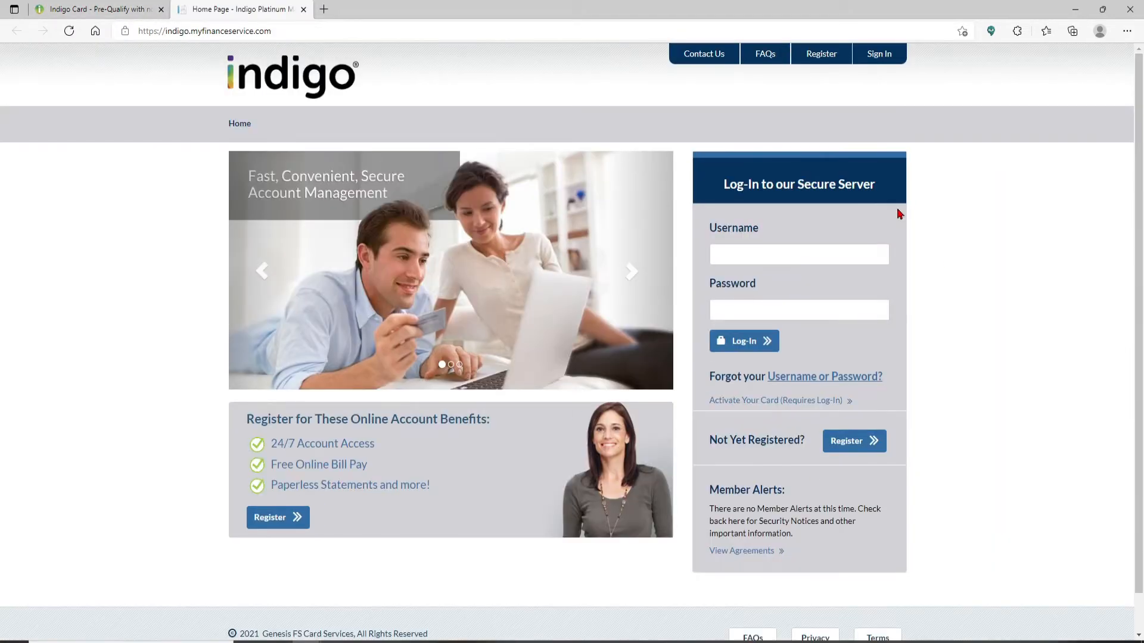
{"action": "type", "text": "ru"}
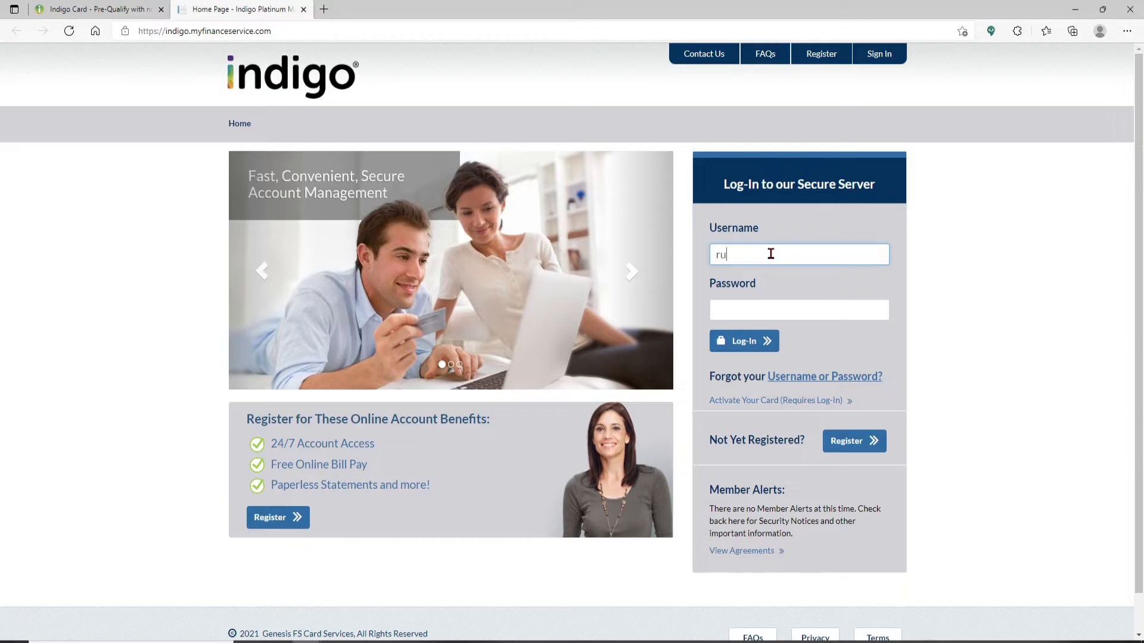